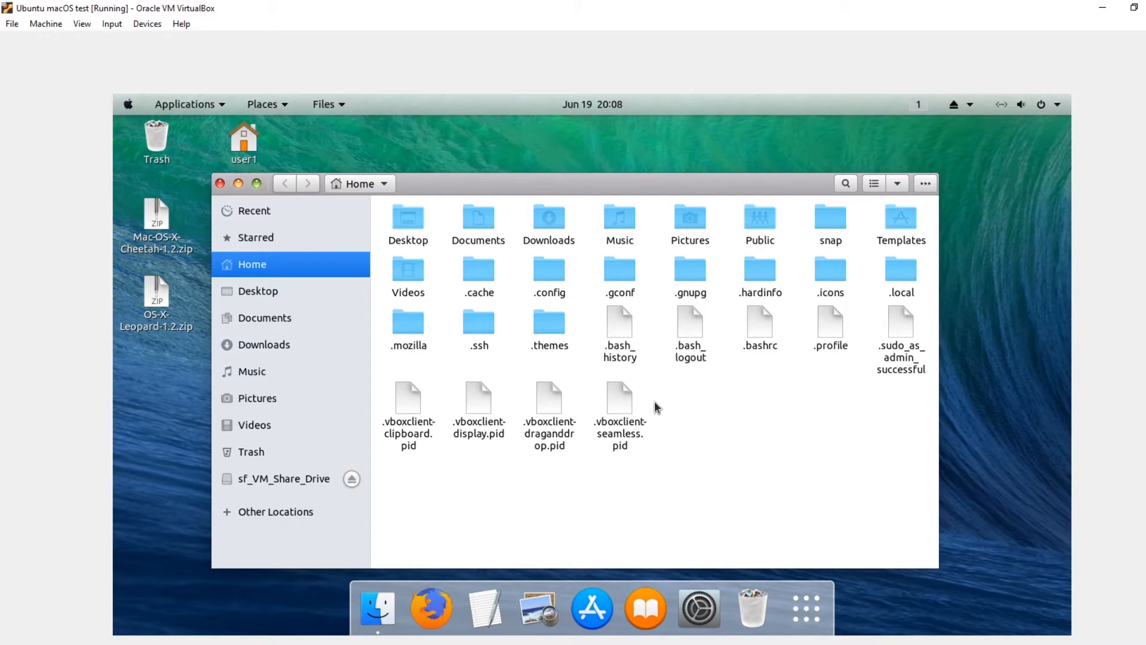
mouse_move(472, 127)
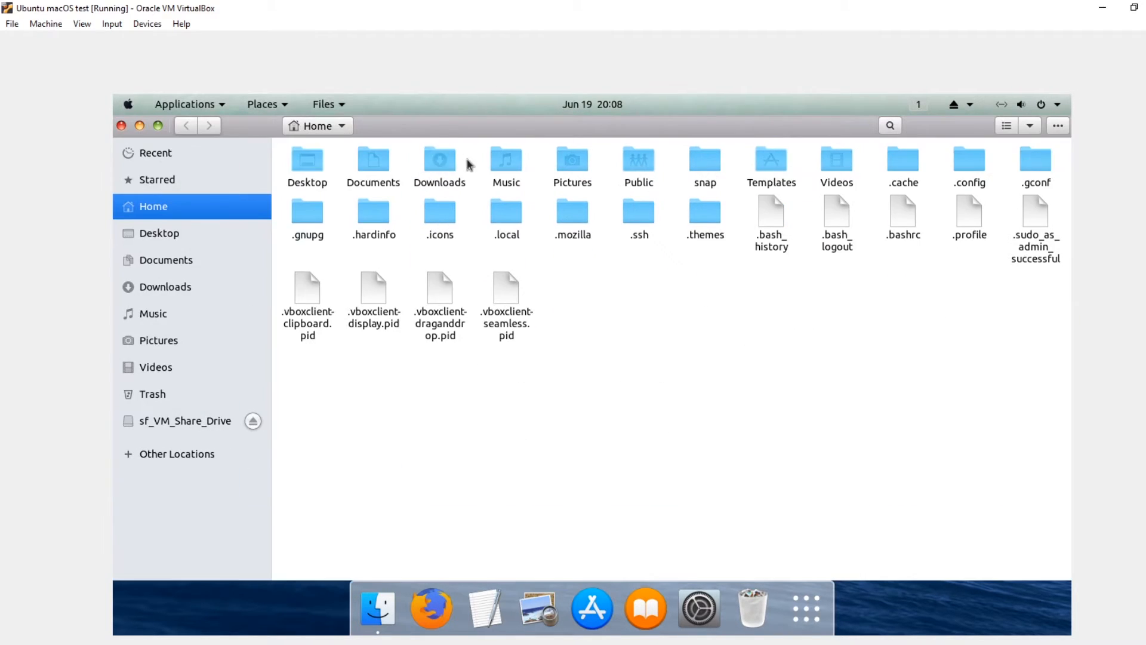
mouse_move(126, 134)
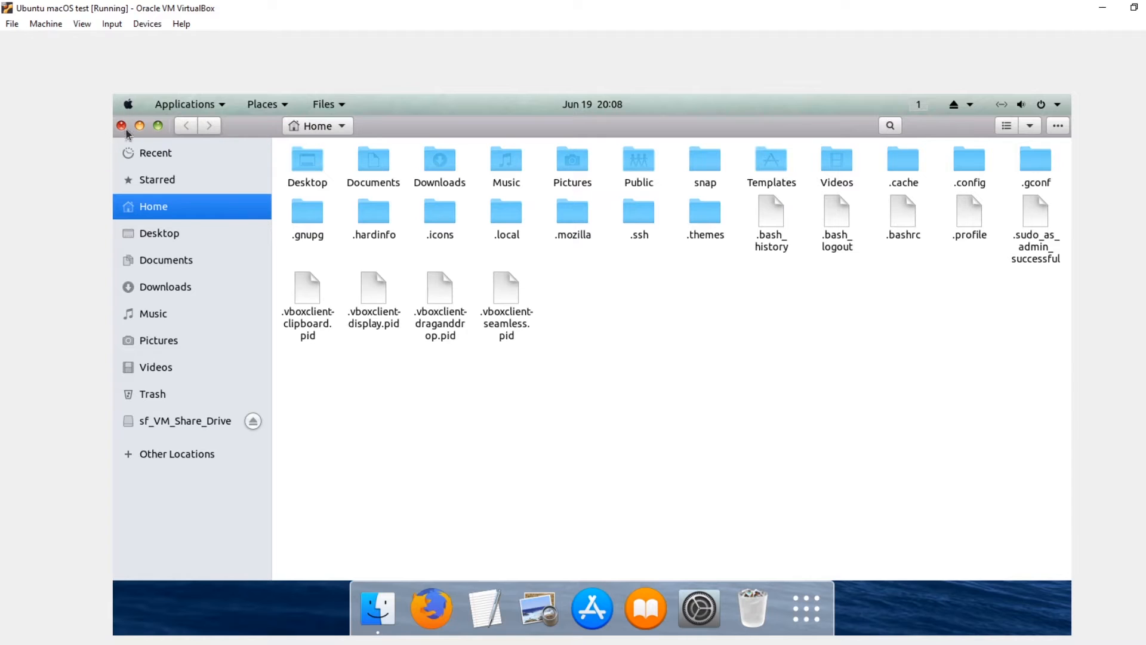
mouse_move(469, 130)
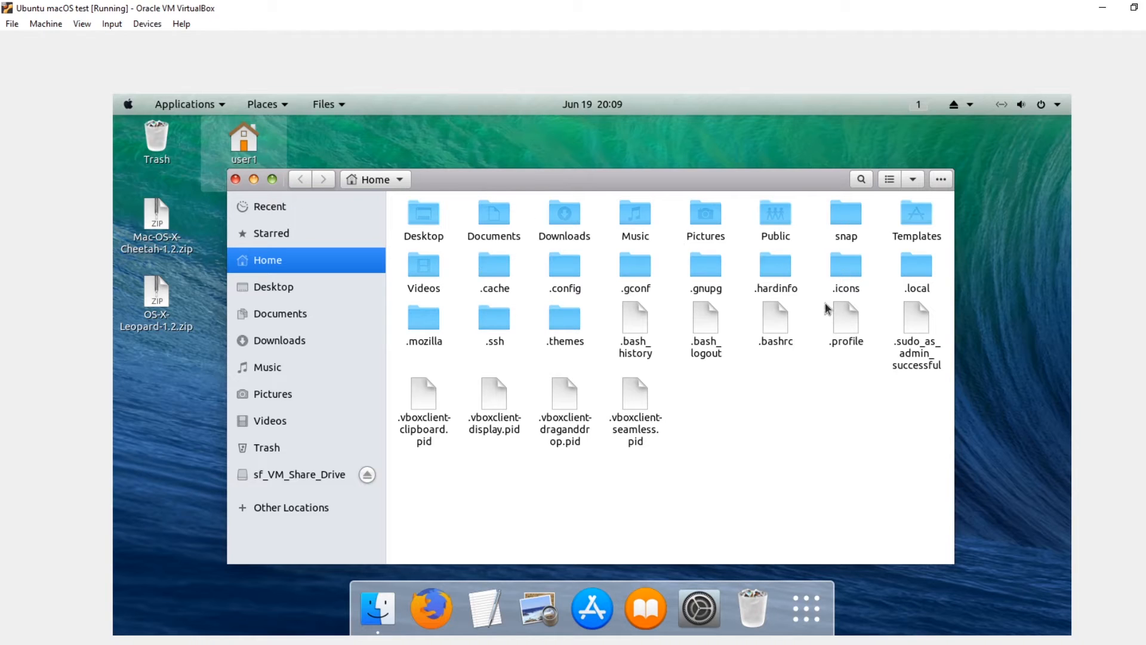
mouse_move(401, 219)
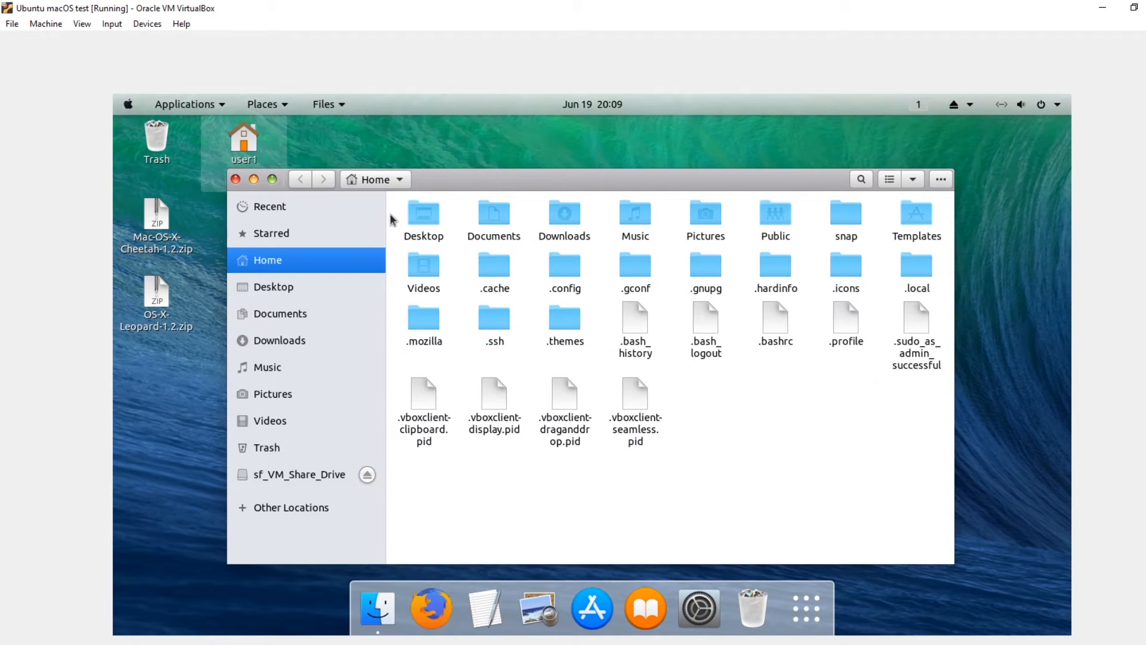
key("ctrl+a")
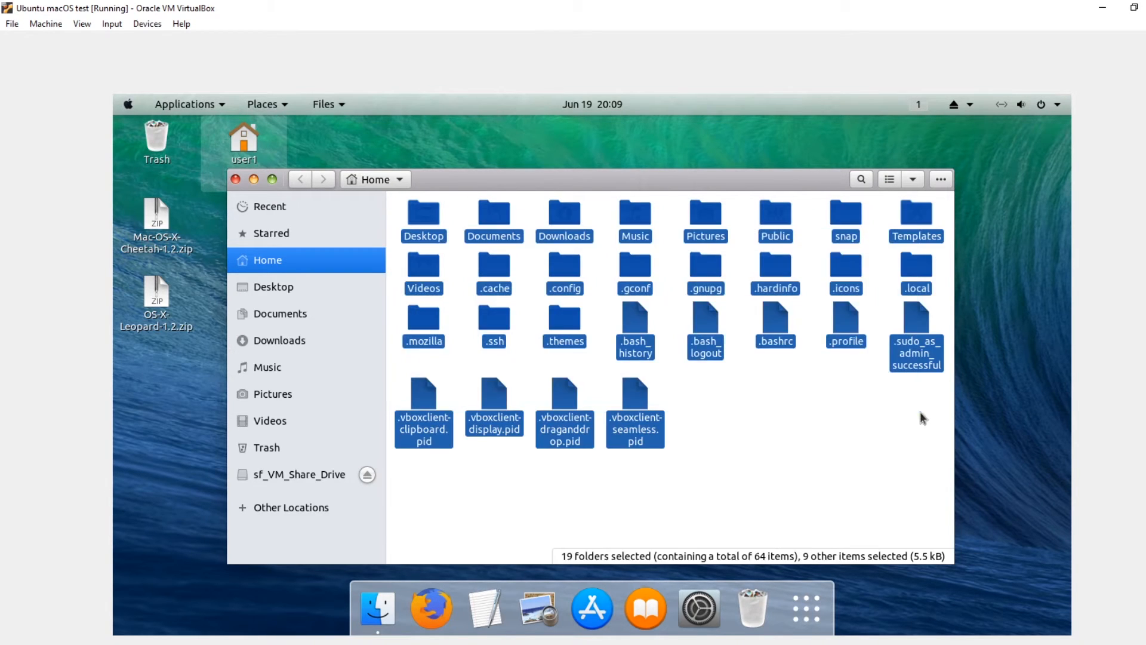
left_click(839, 413)
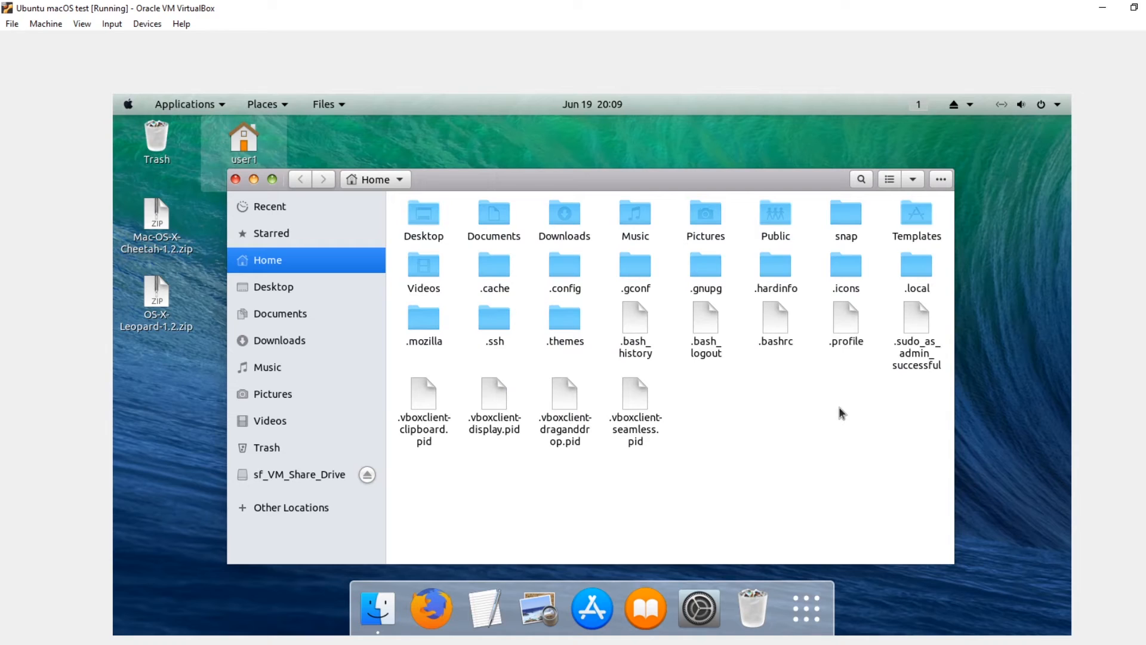
mouse_move(289, 191)
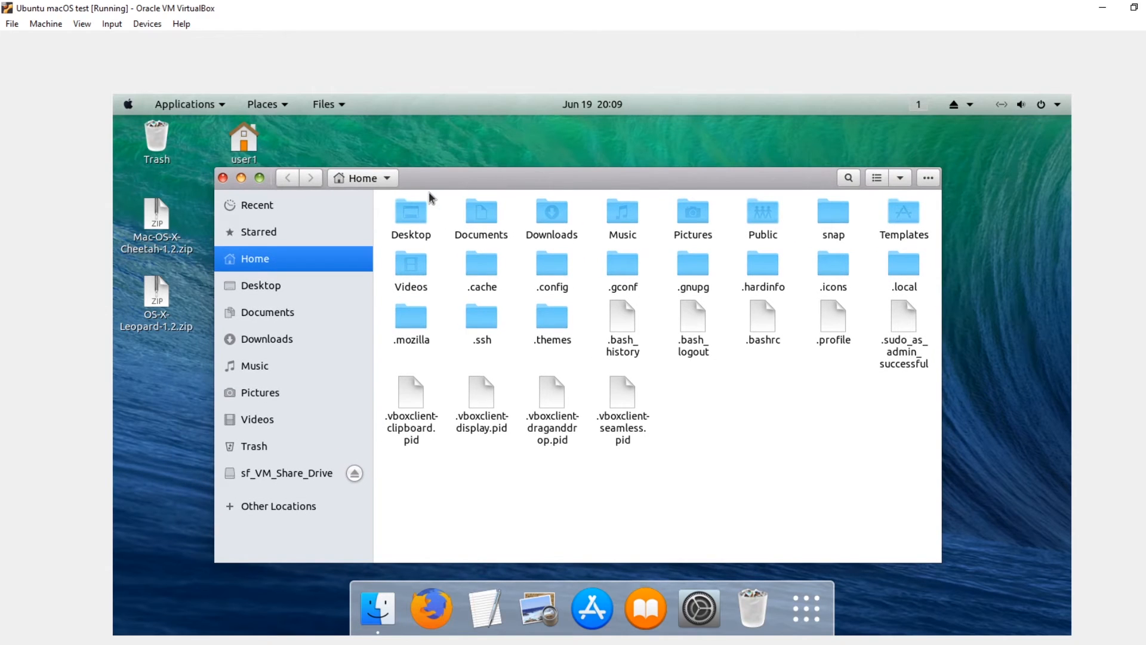
mouse_move(575, 281)
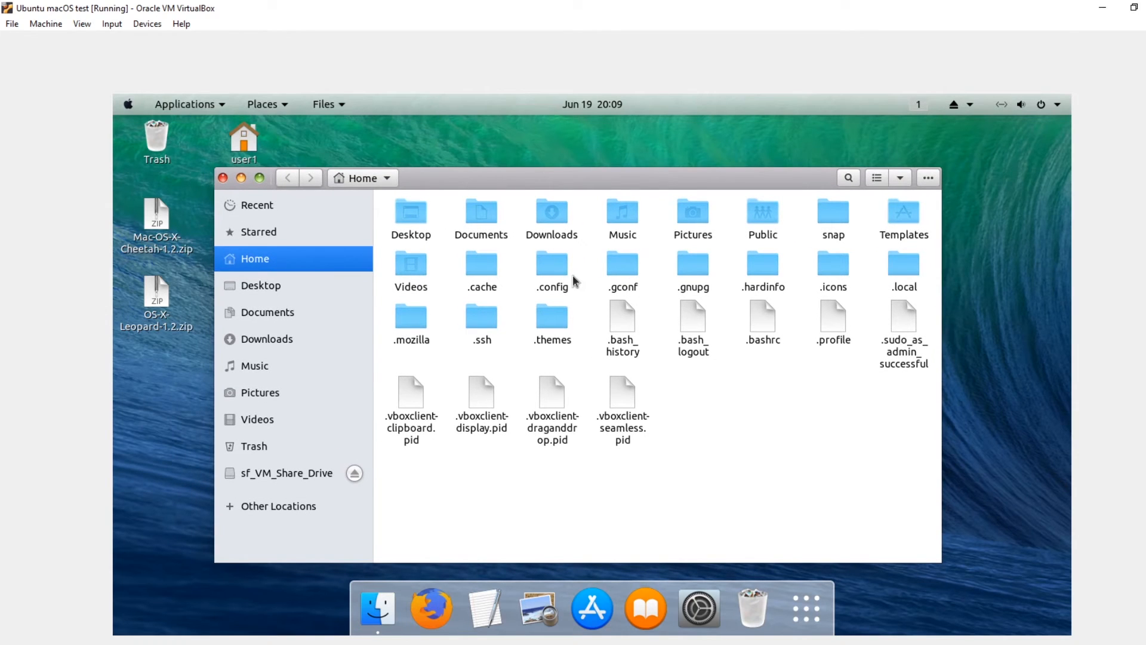
mouse_move(166, 426)
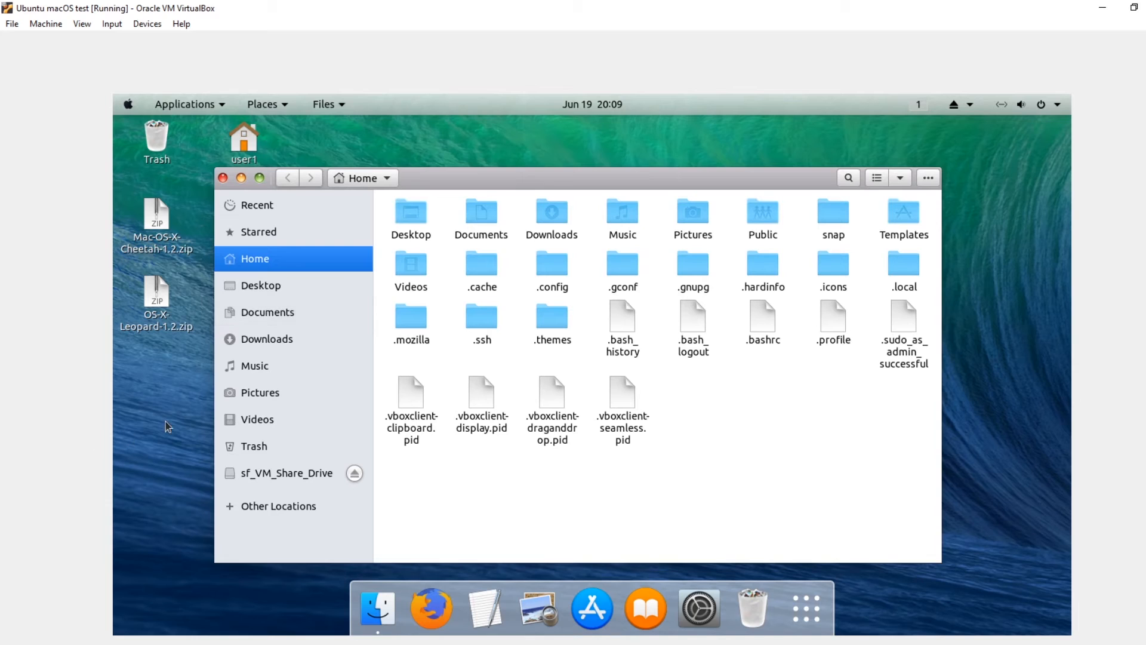
mouse_move(181, 400)
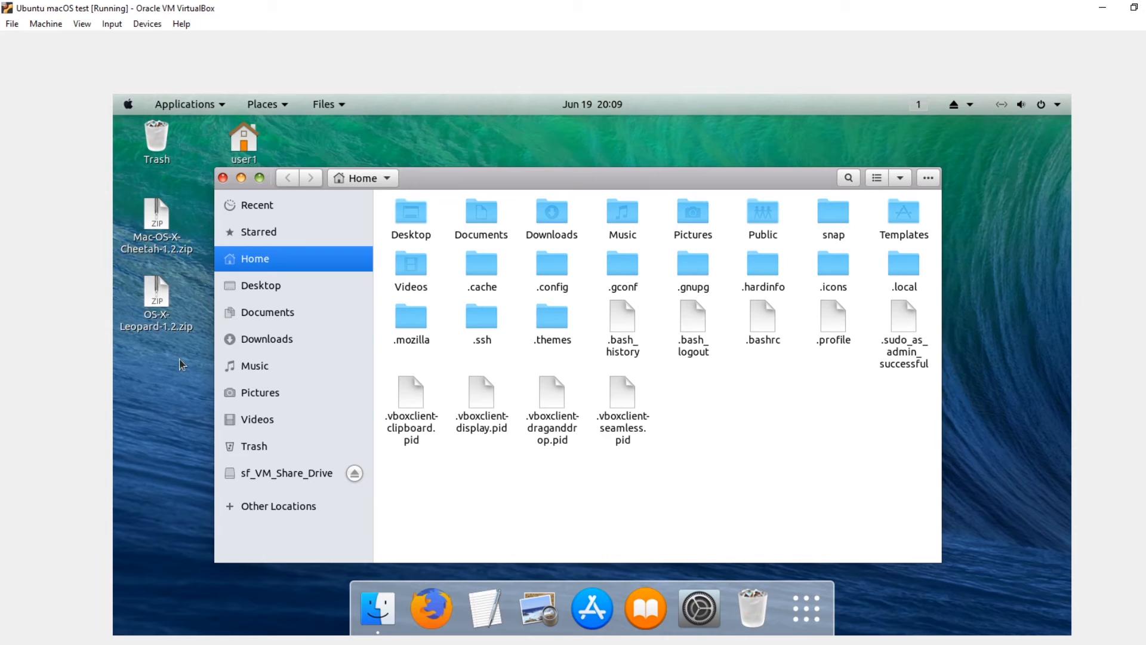
mouse_move(400, 173)
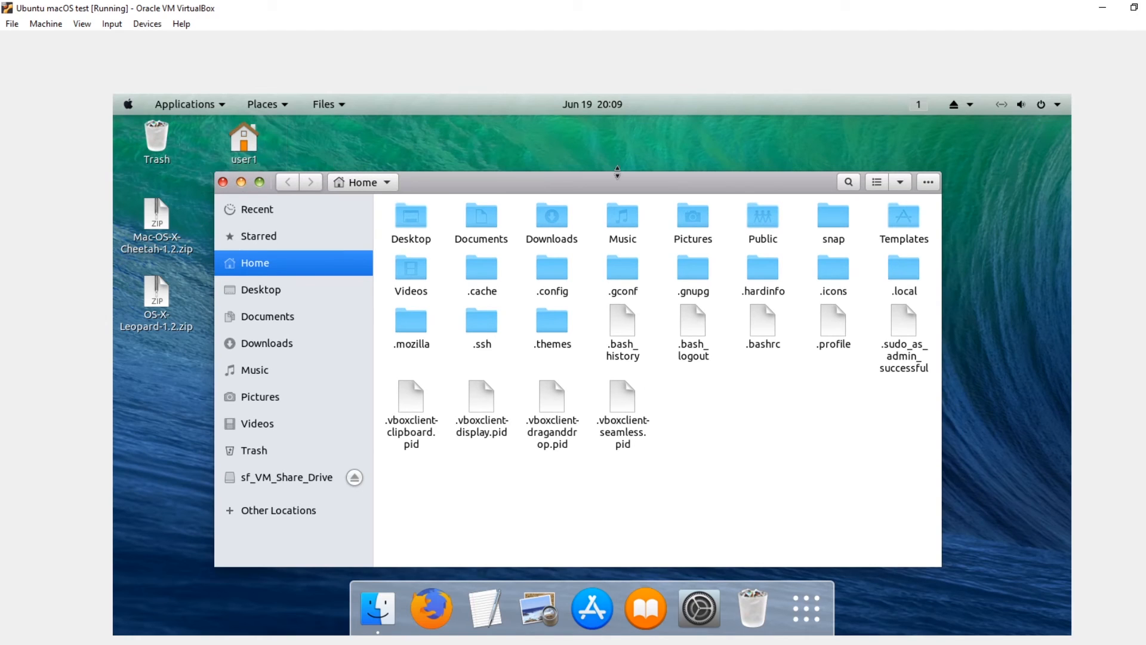
mouse_move(708, 393)
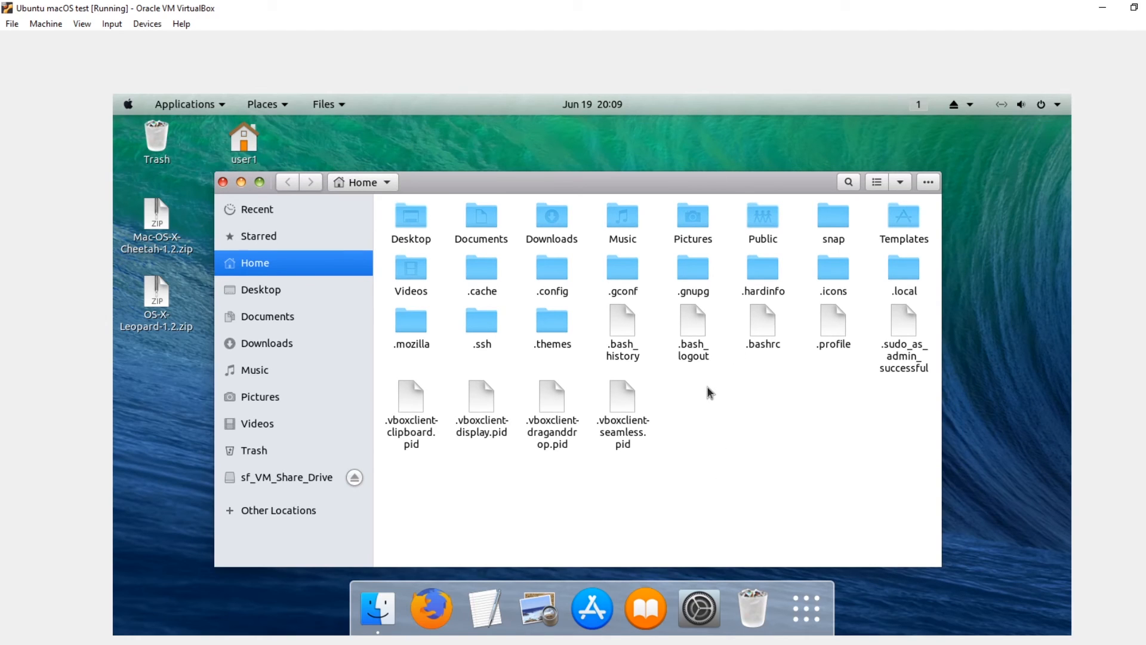
mouse_move(592, 308)
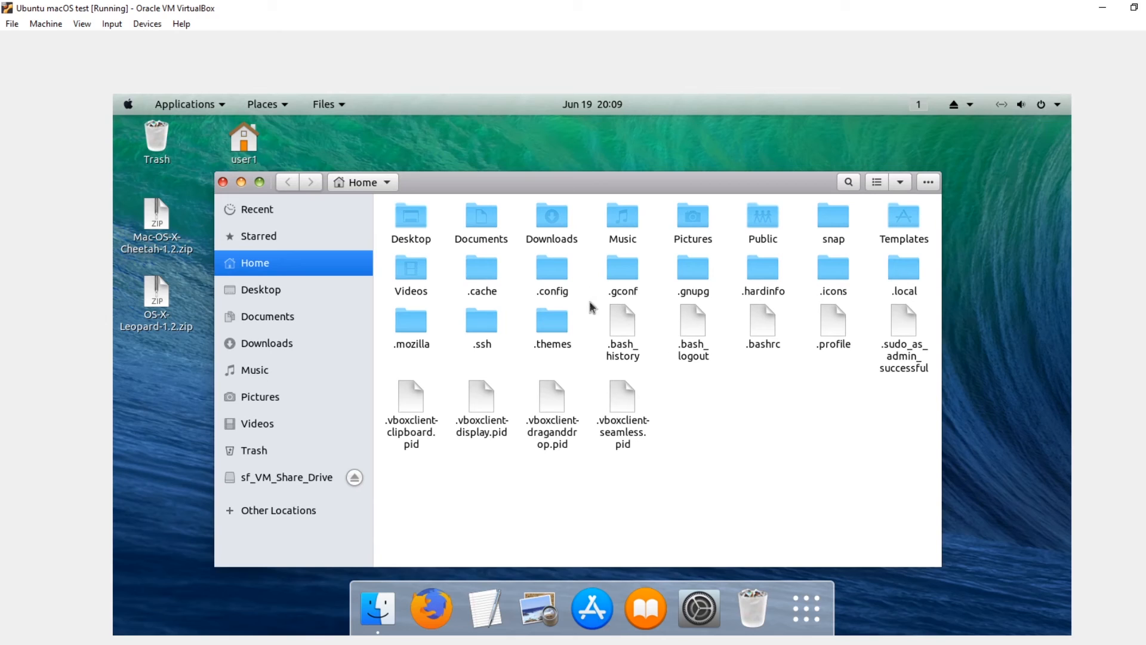
mouse_move(619, 186)
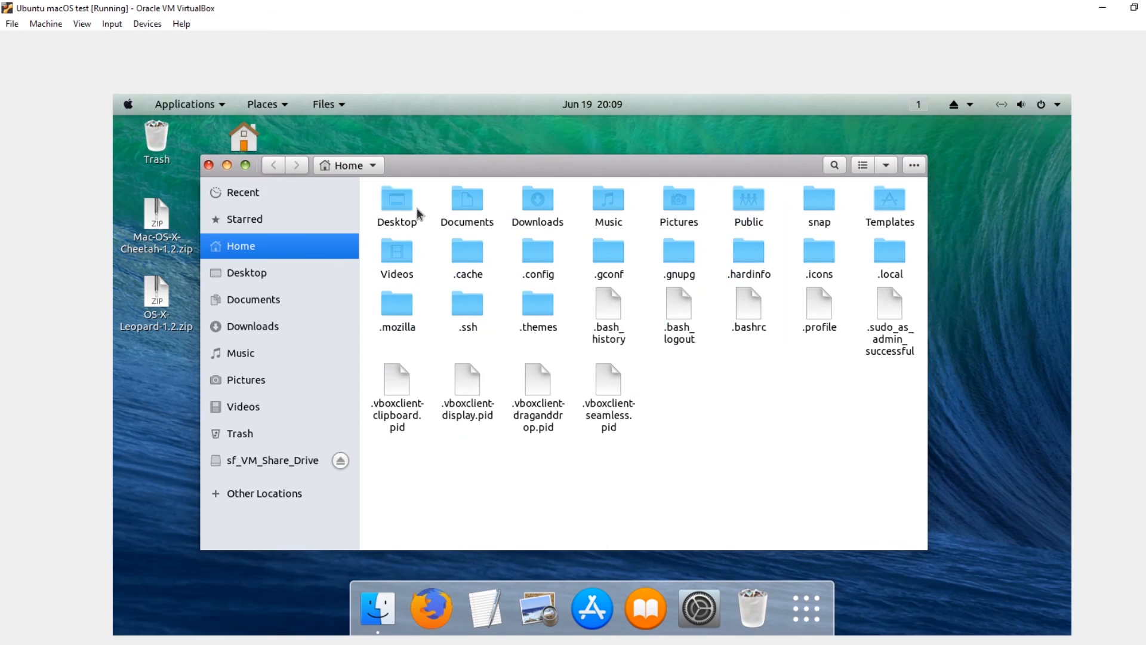
mouse_move(417, 310)
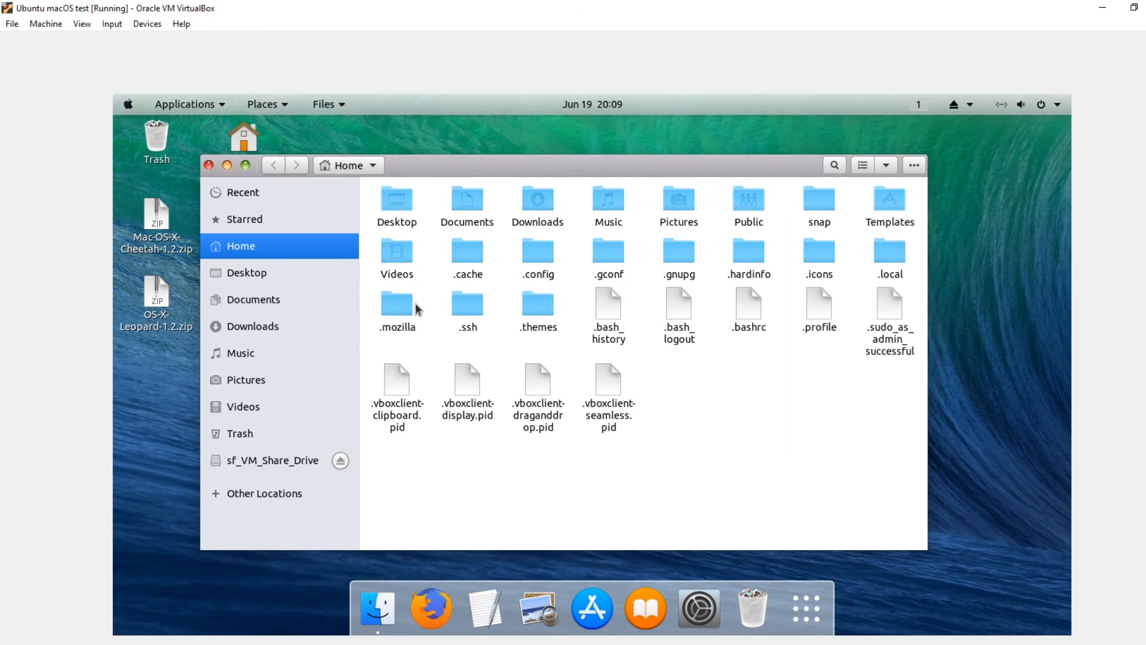
mouse_move(371, 293)
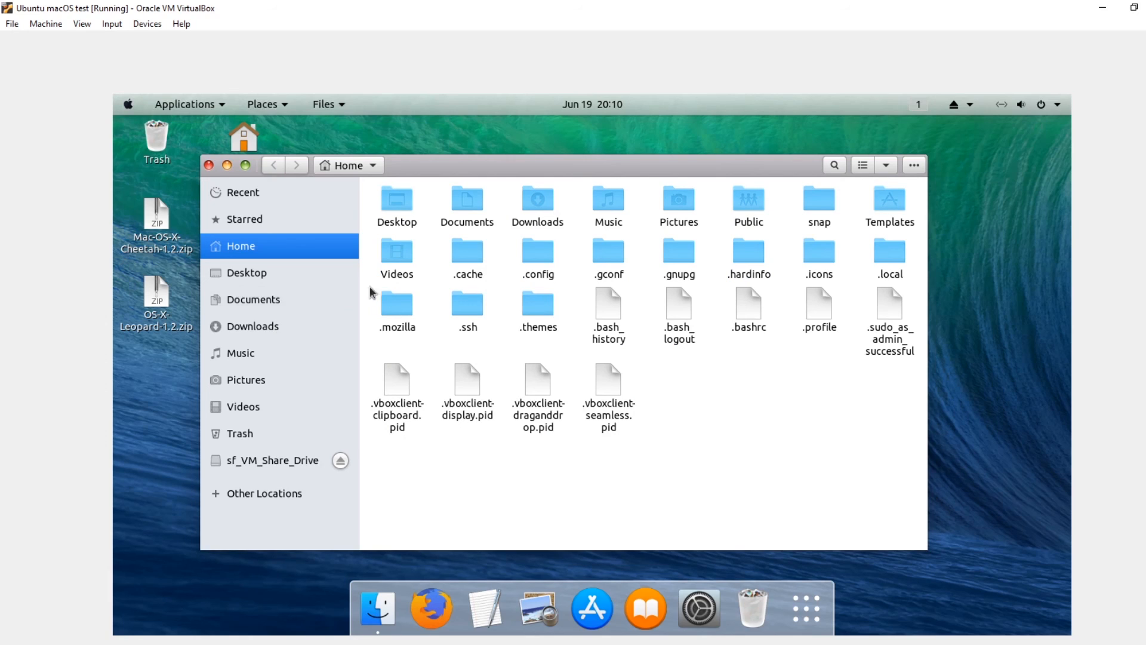